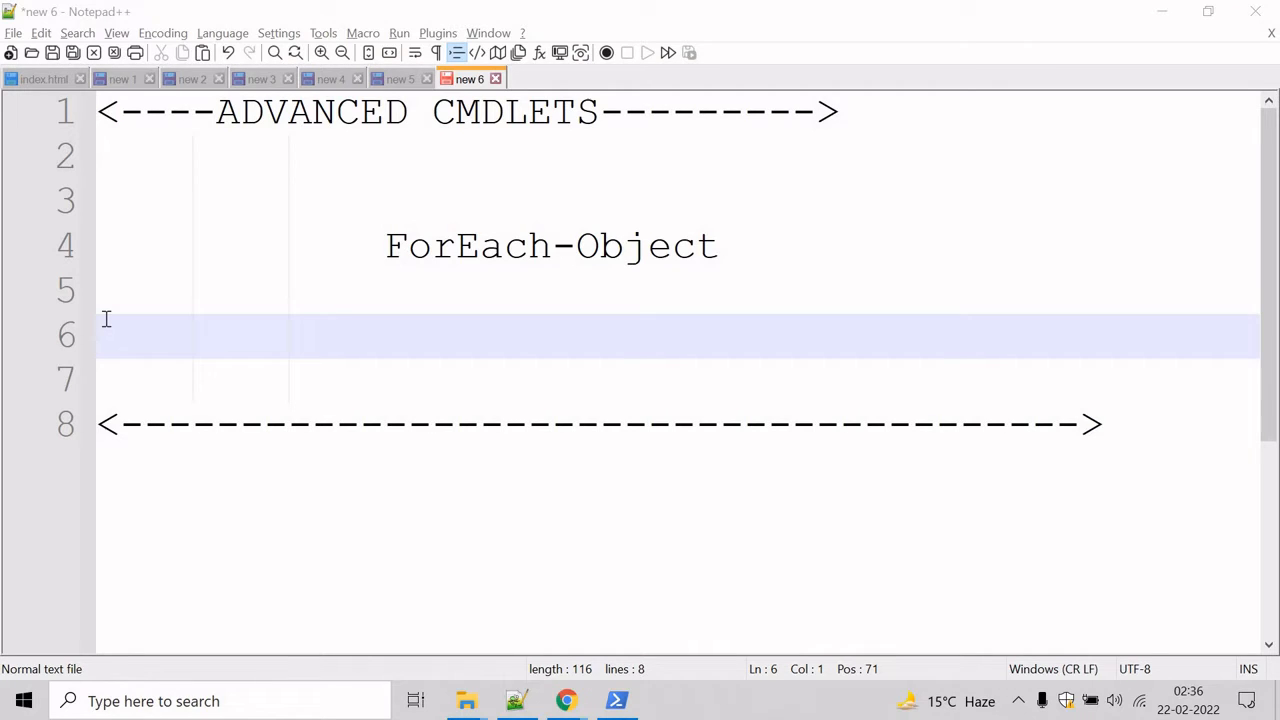
mouse_move(599, 294)
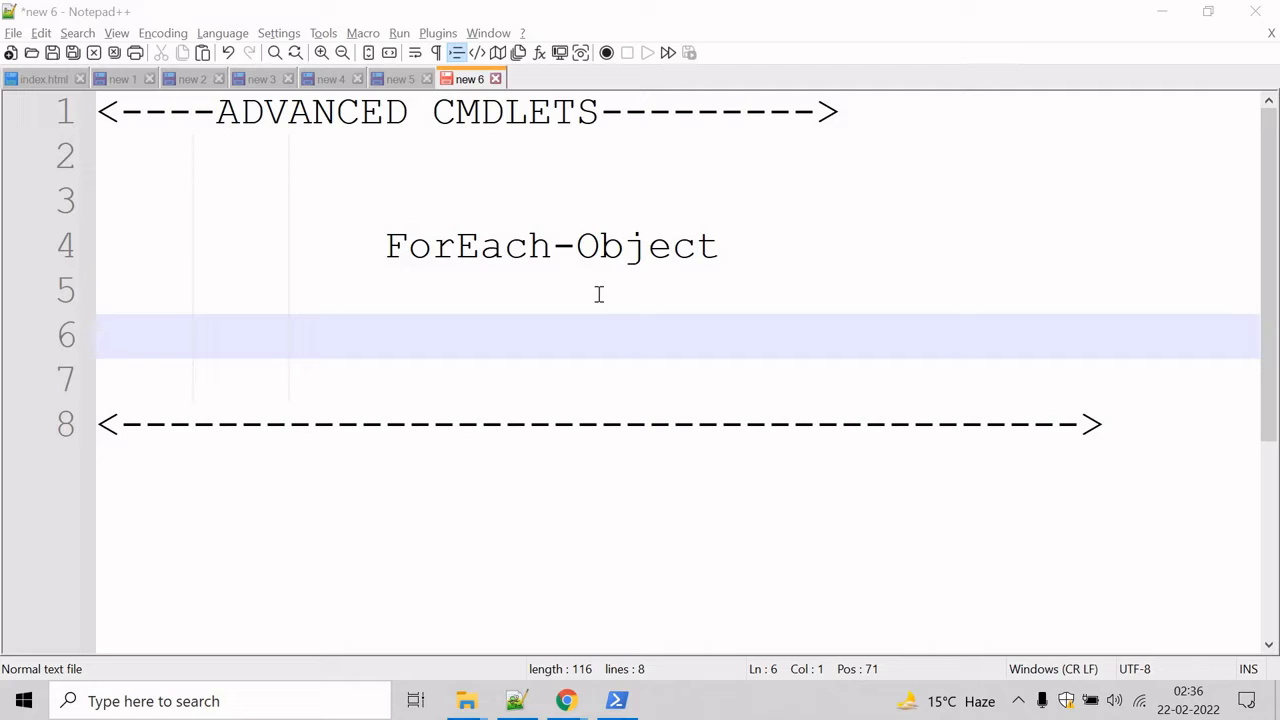
mouse_move(979, 306)
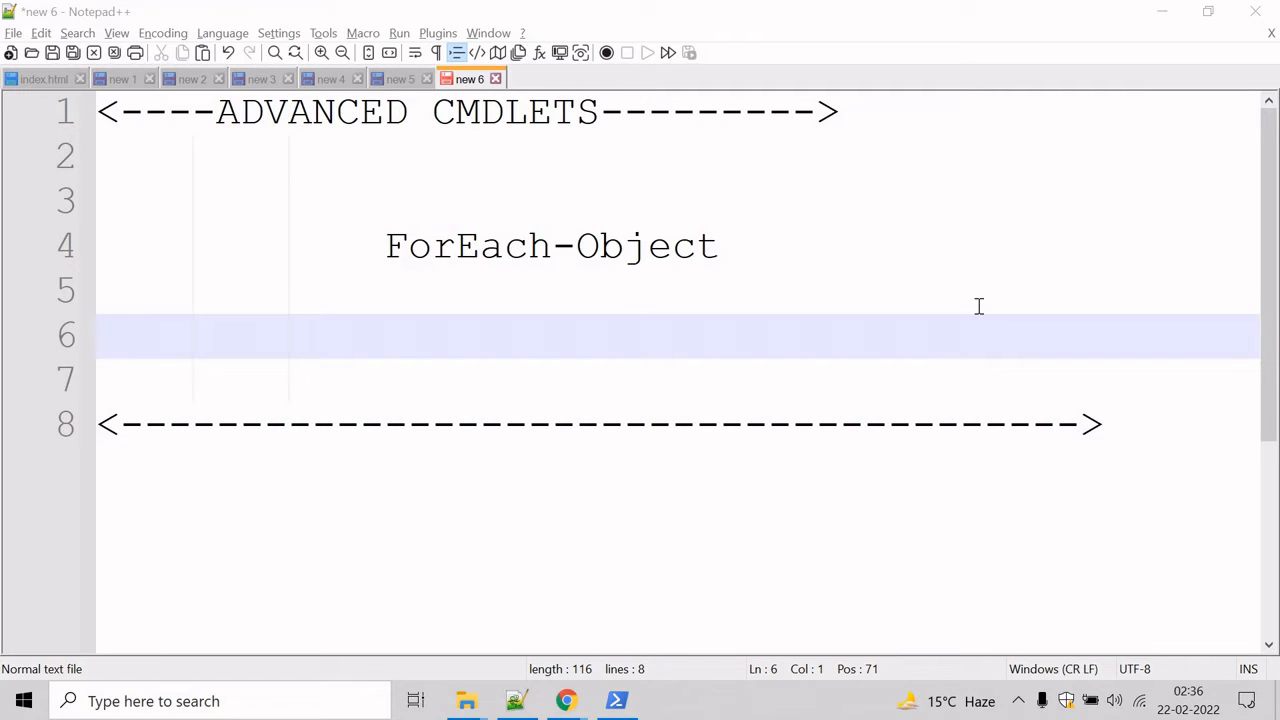
mouse_move(949, 306)
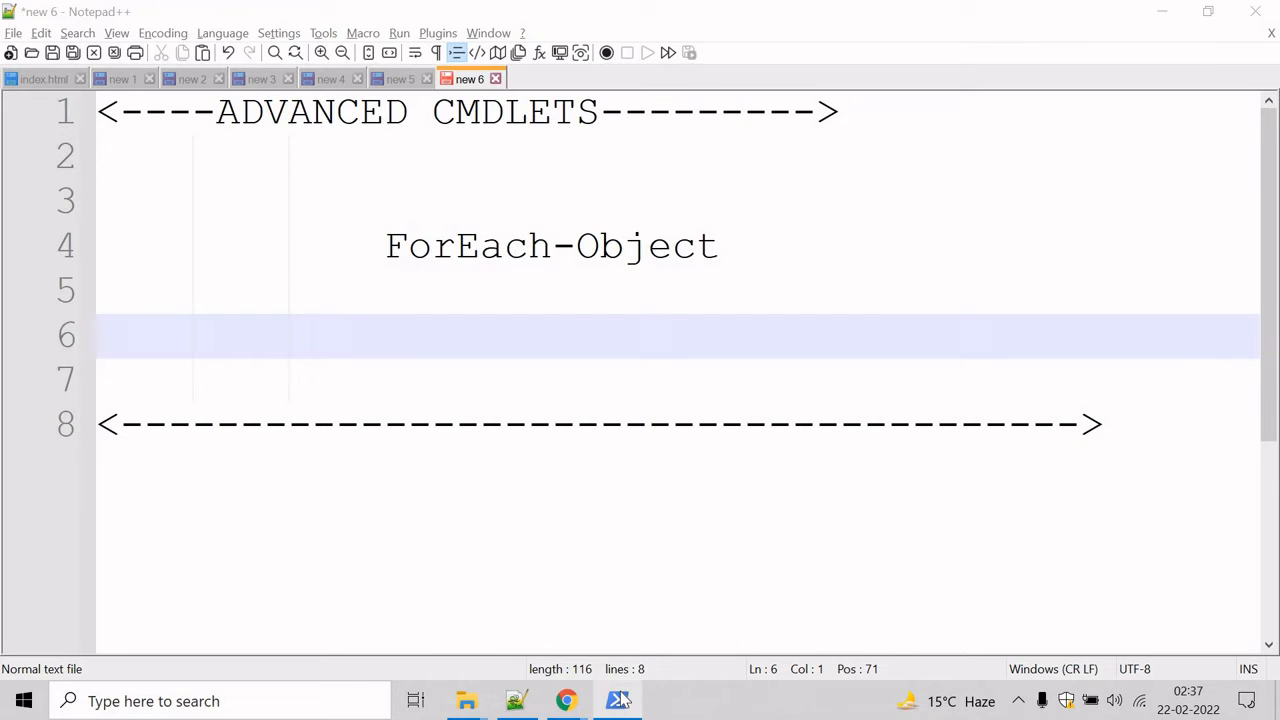
Run Get-help ForEach-Object in the PowerShell console to show its syntax and aliases
left_click(616, 700)
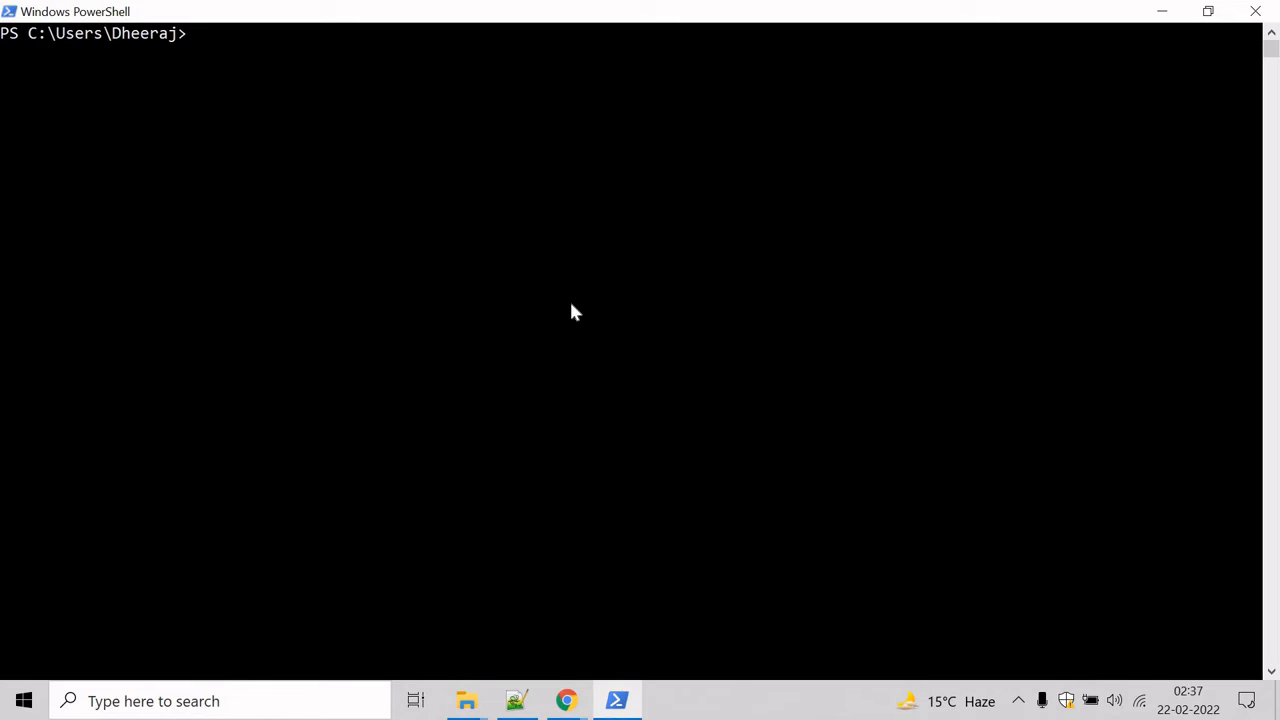
type("Get")
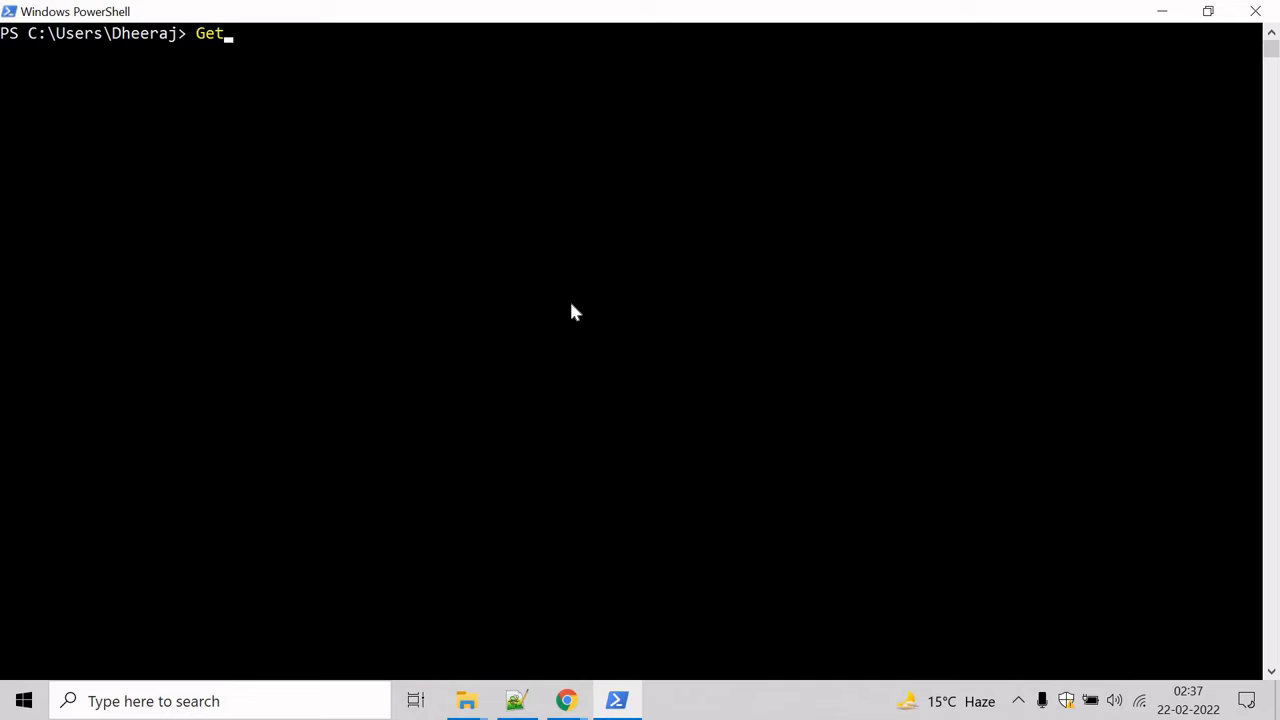
type("-help")
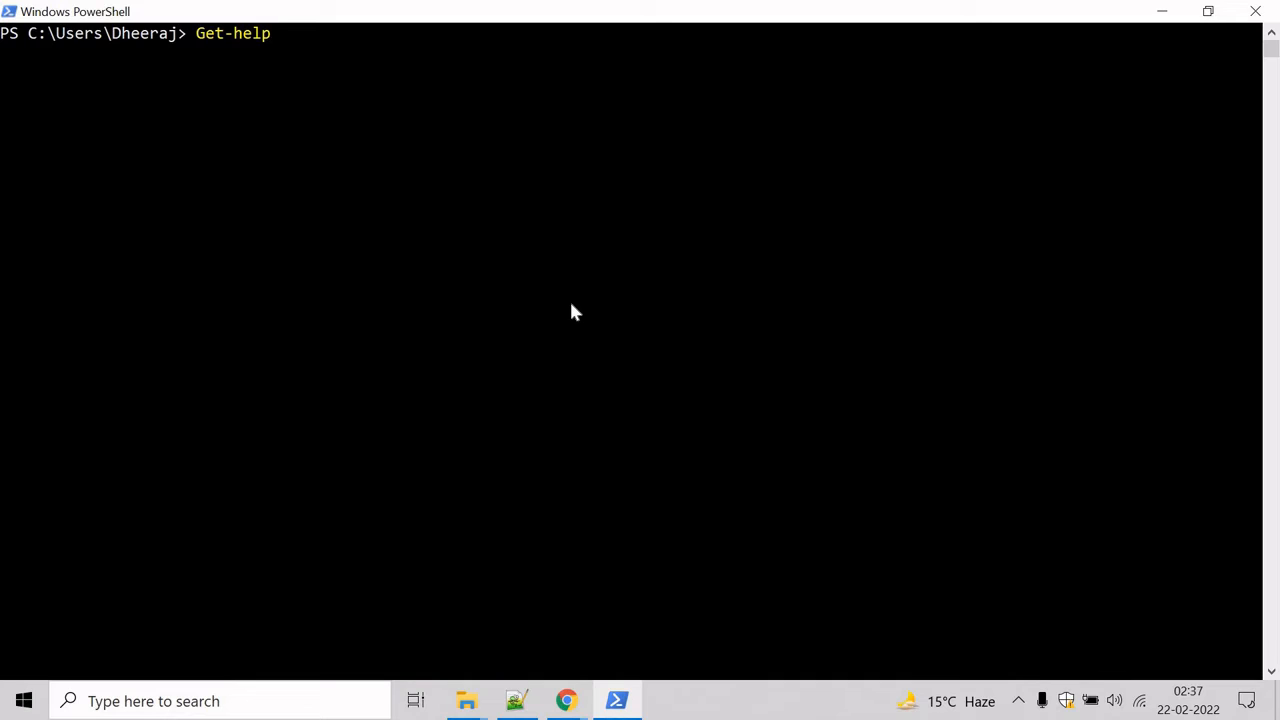
type("ForEach")
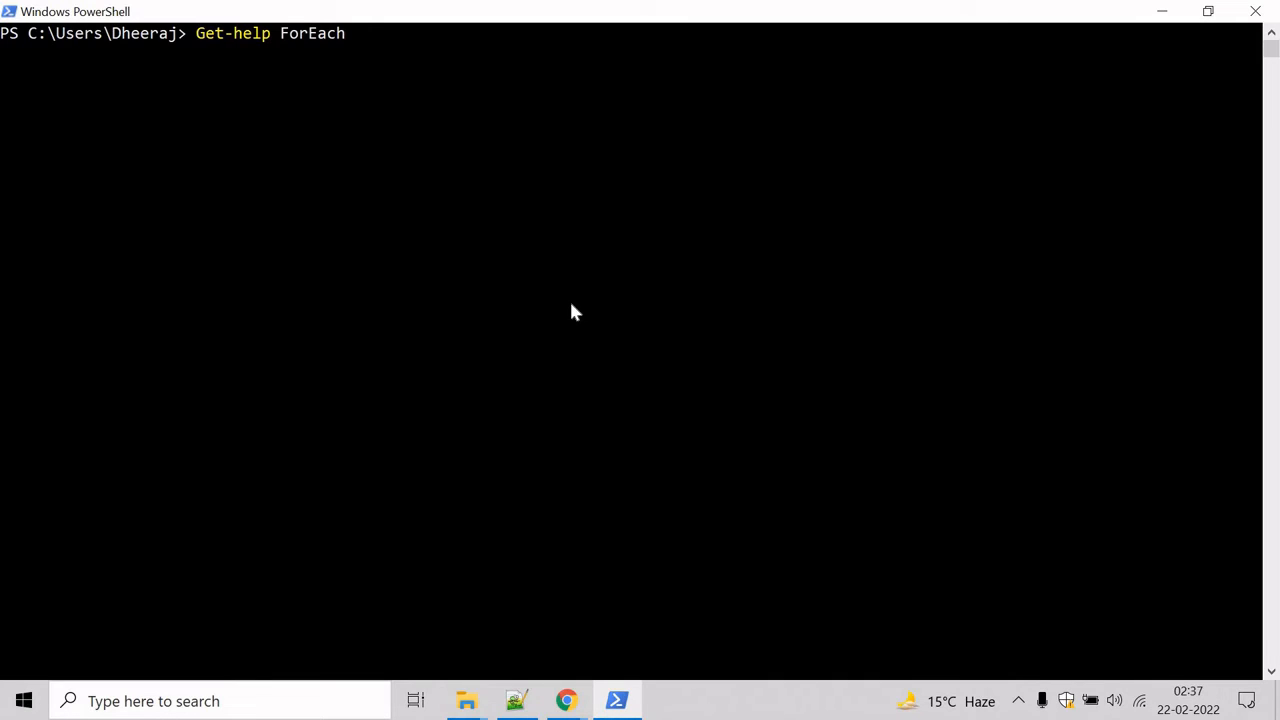
type("-Object")
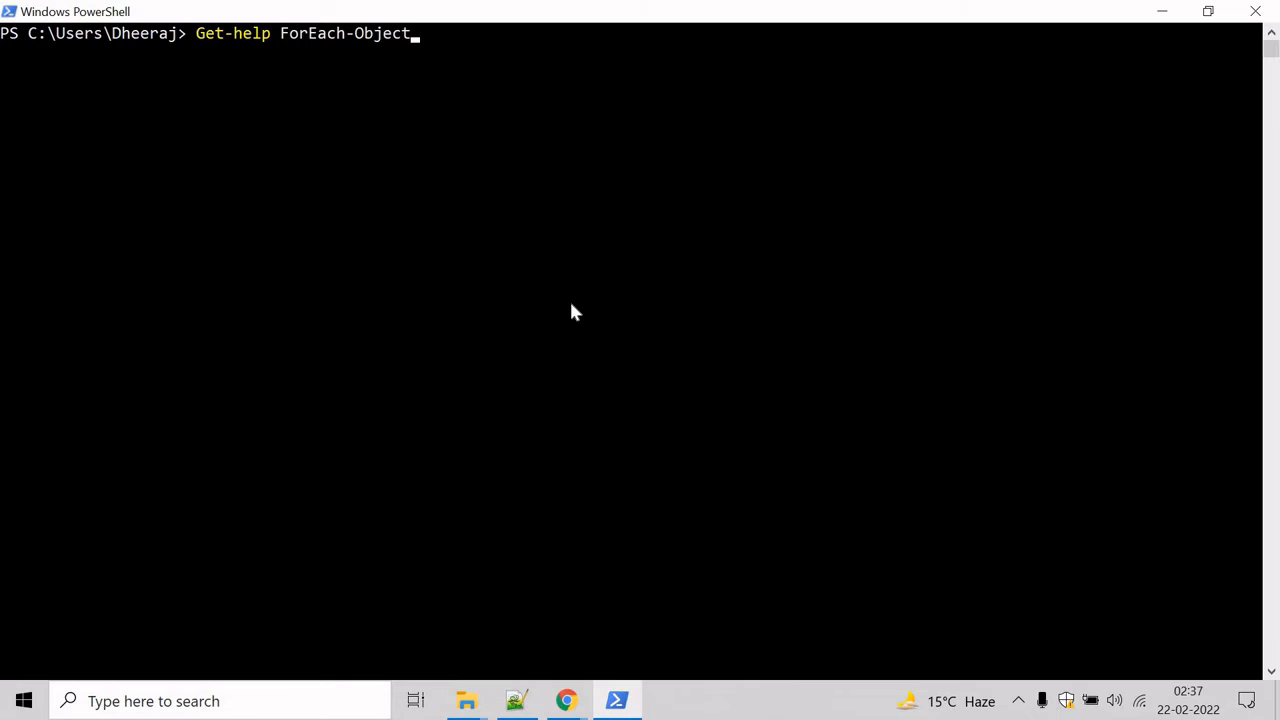
key("Return")
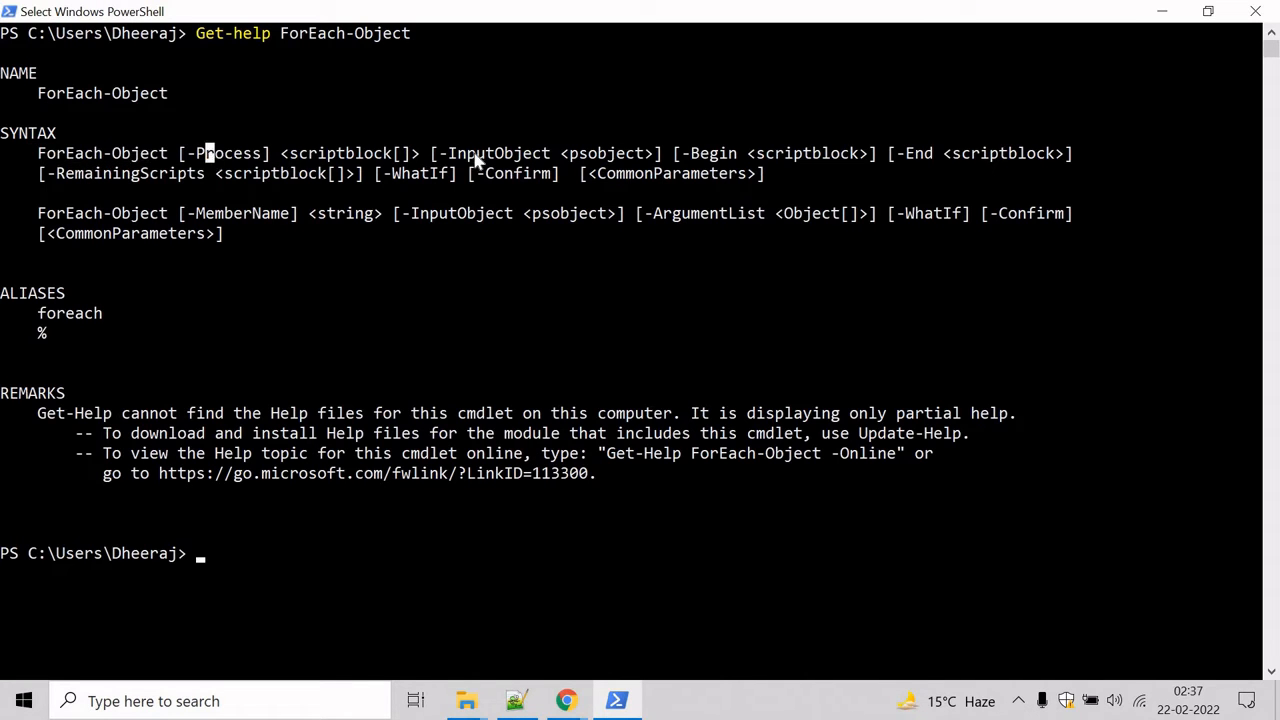
mouse_move(693, 153)
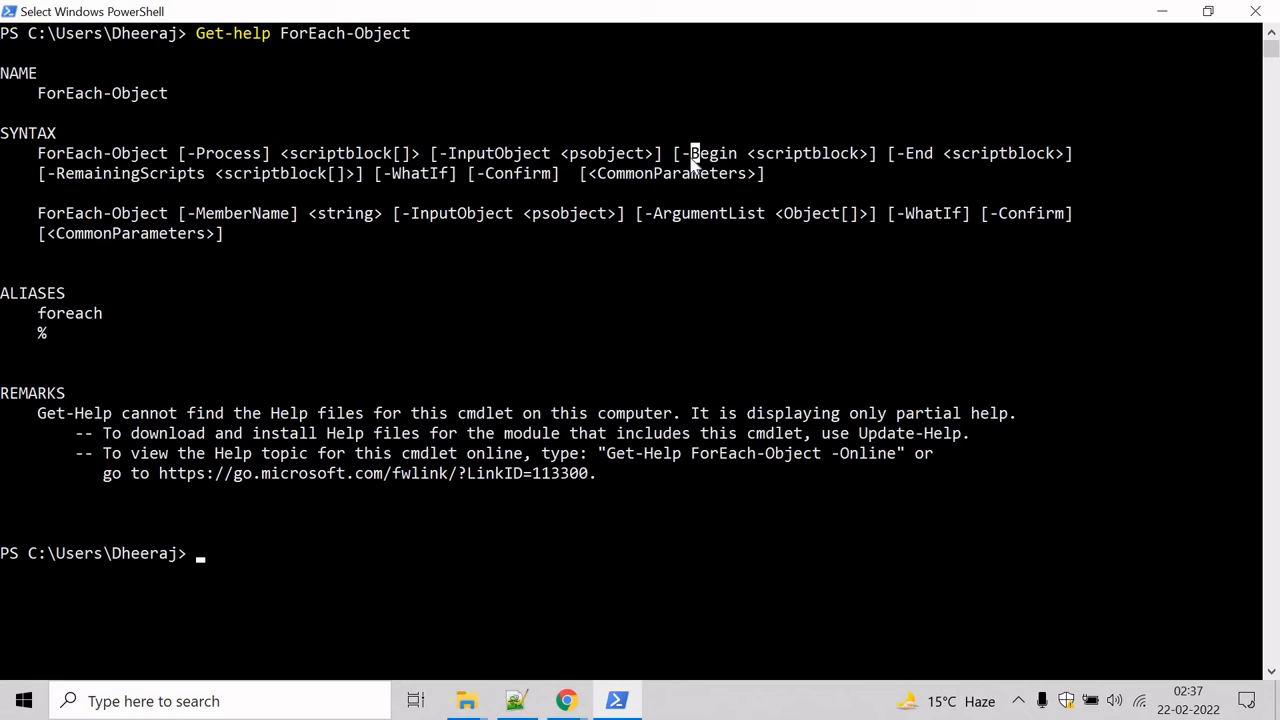
mouse_move(230, 560)
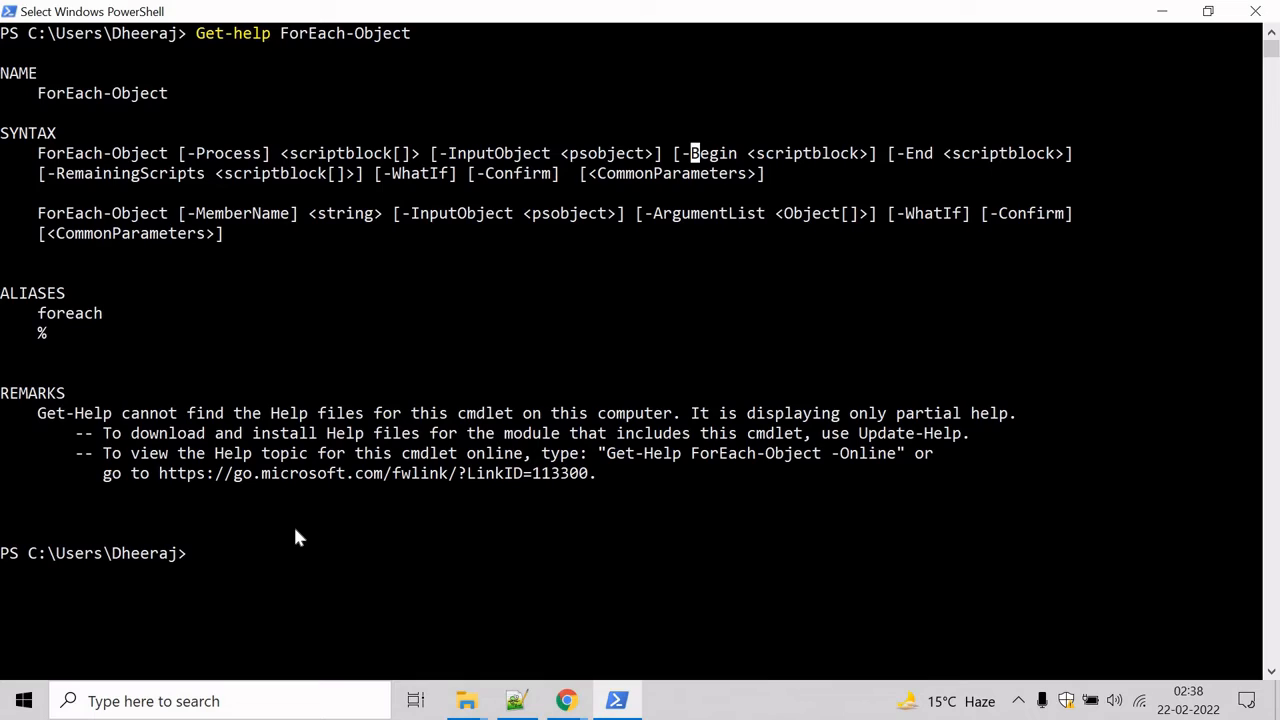
Type the number list 10, 20, 30, 40 at a new prompt without running it
type("10,")
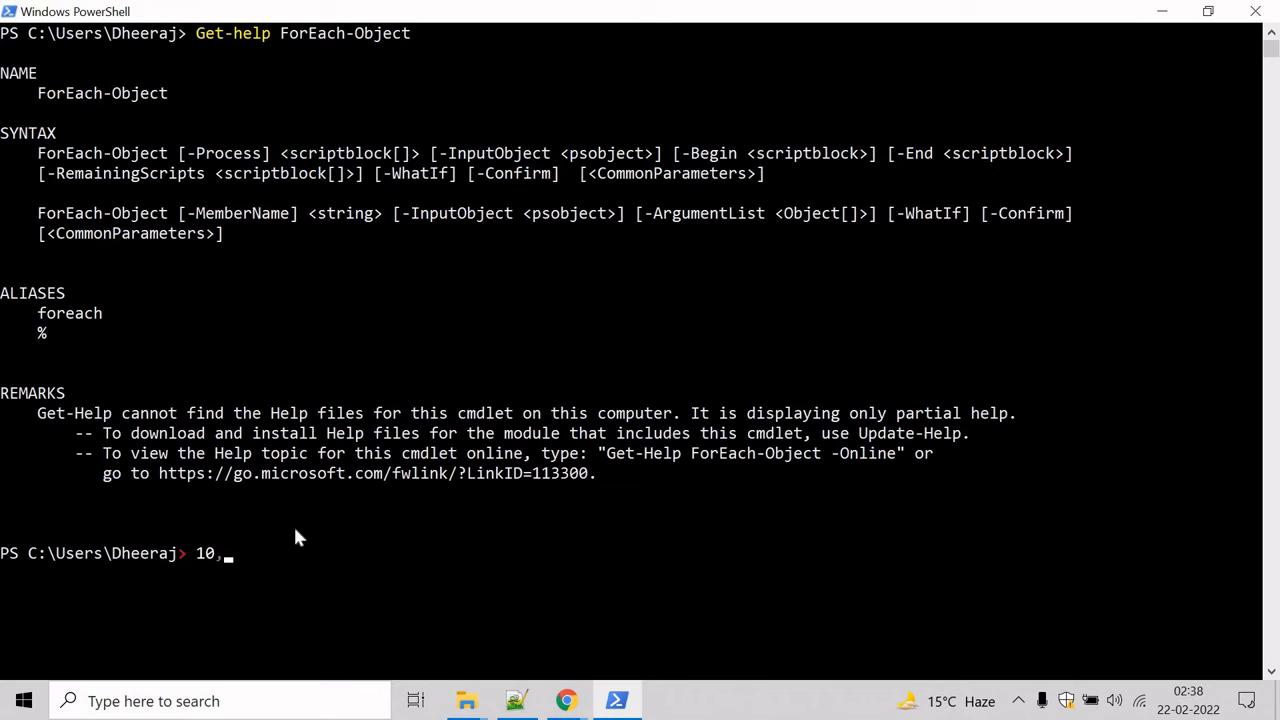
type("20")
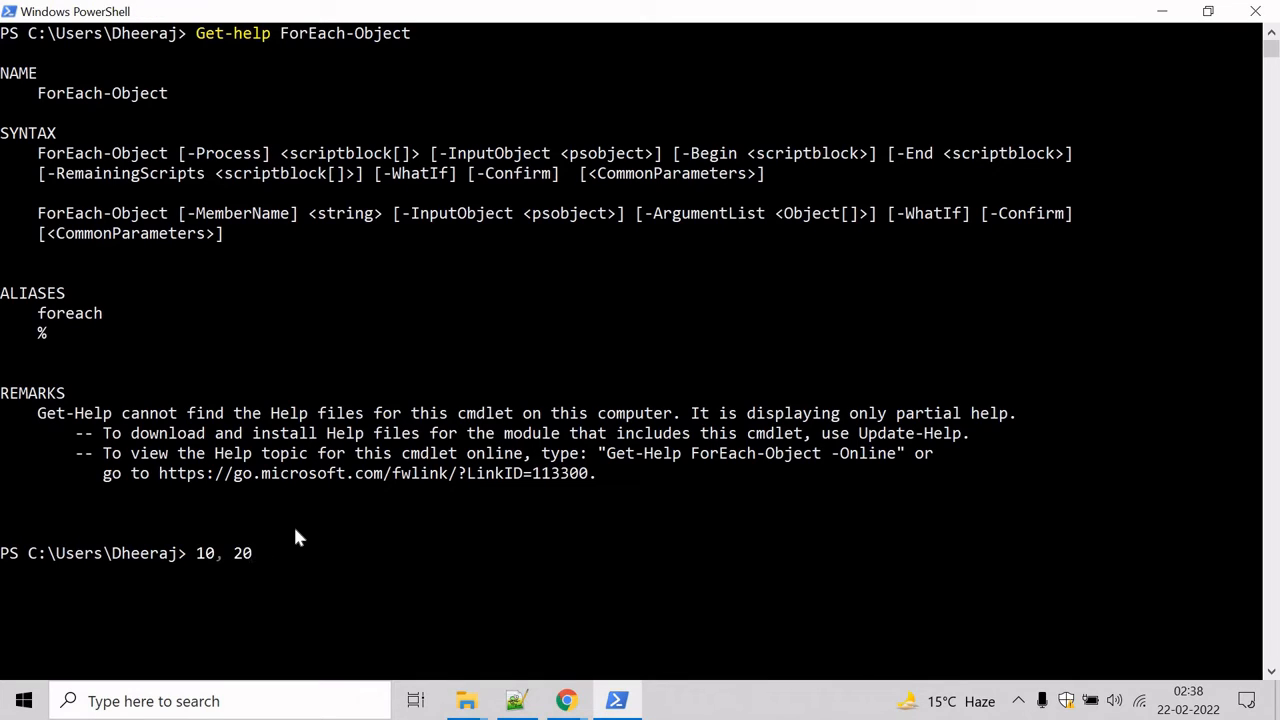
type(",")
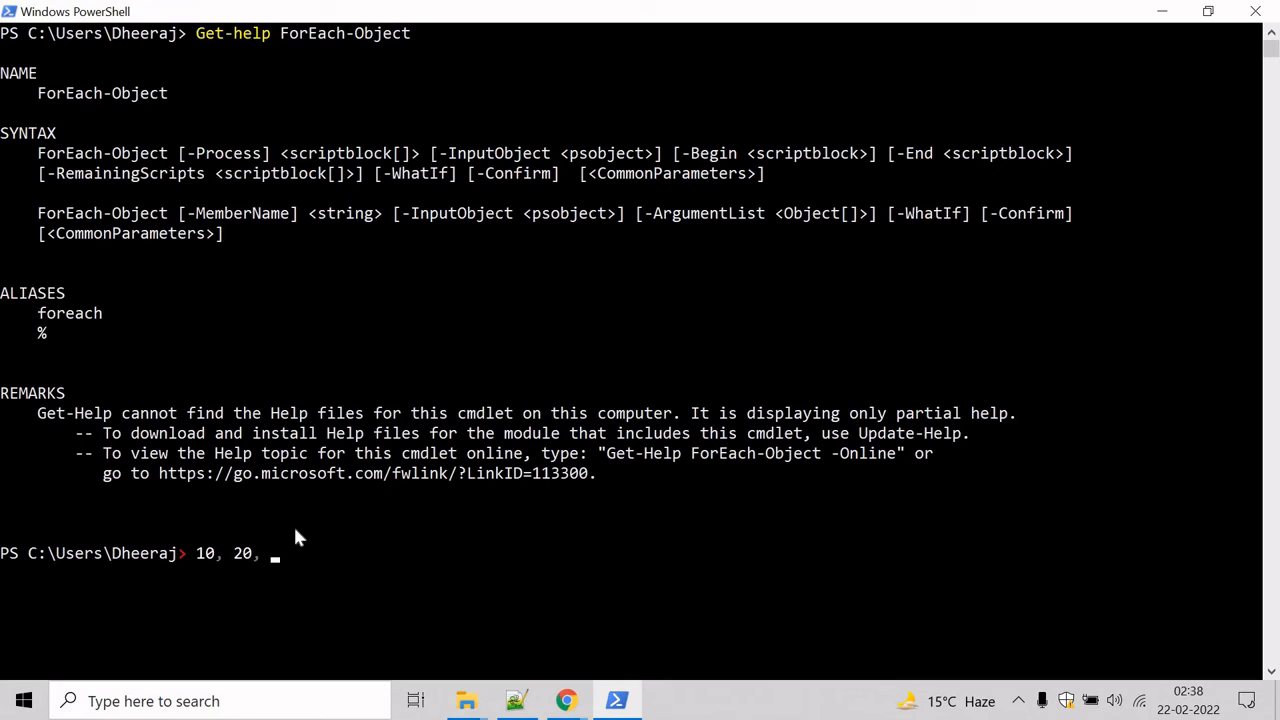
type("30 ,40")
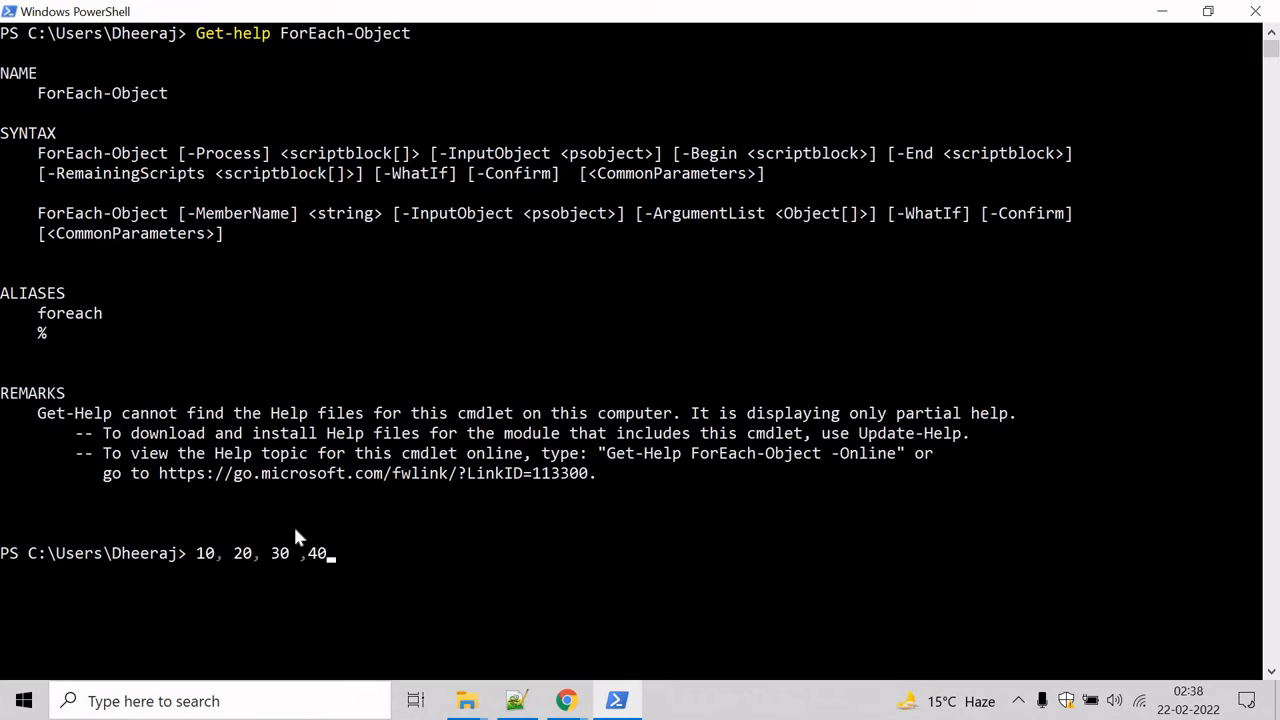
mouse_move(268, 562)
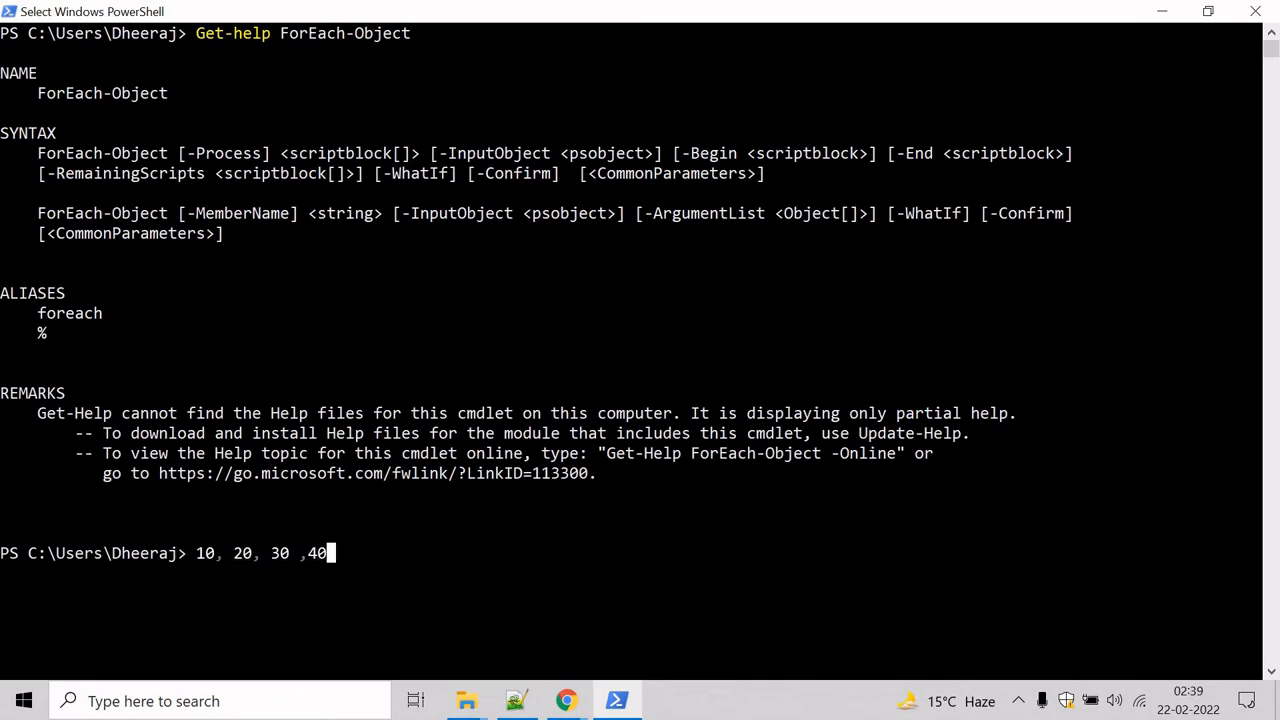
mouse_move(370, 570)
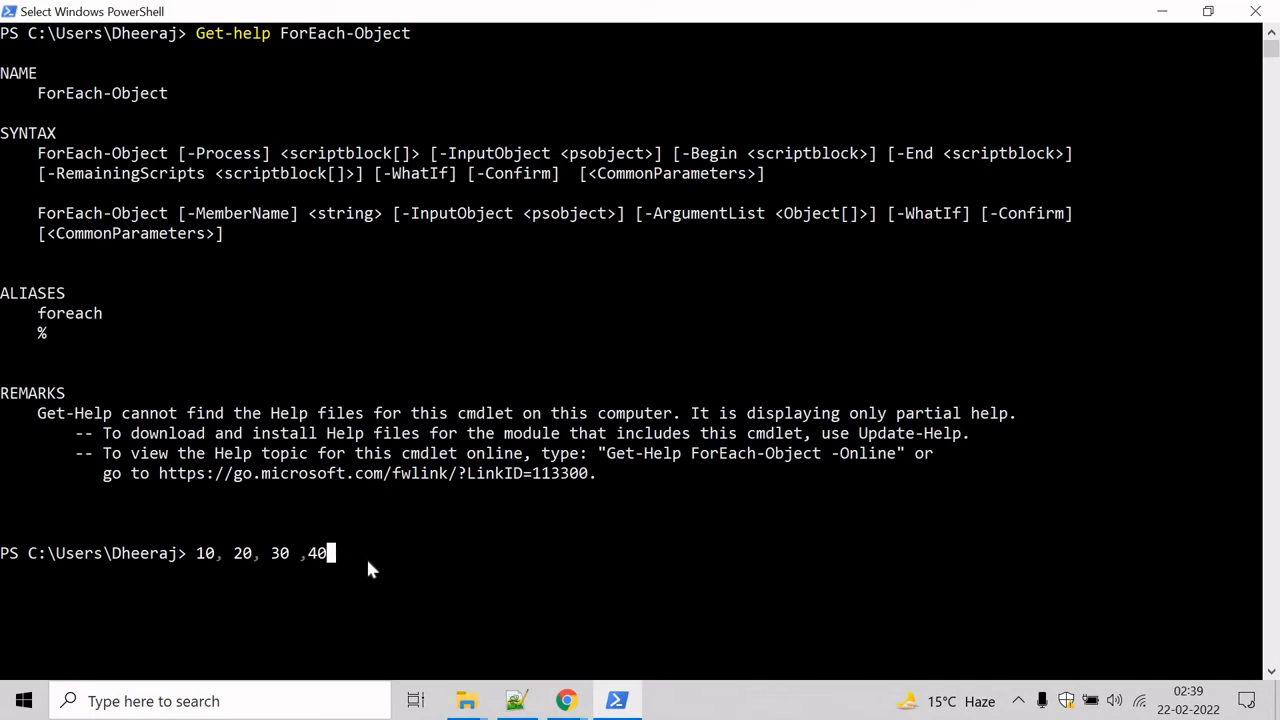
mouse_move(600, 573)
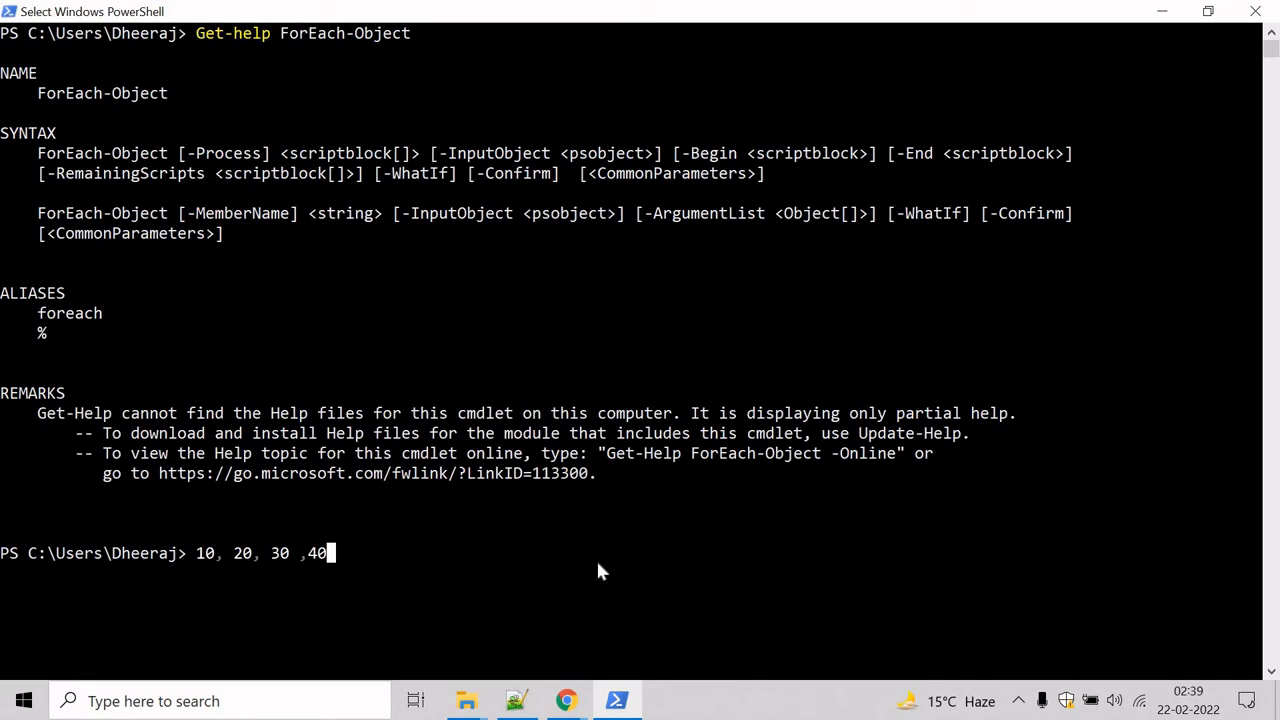
Pipe the numbers to ForEach-Object -Process {$_/10} and run it, printing 1 through 4
type("| F")
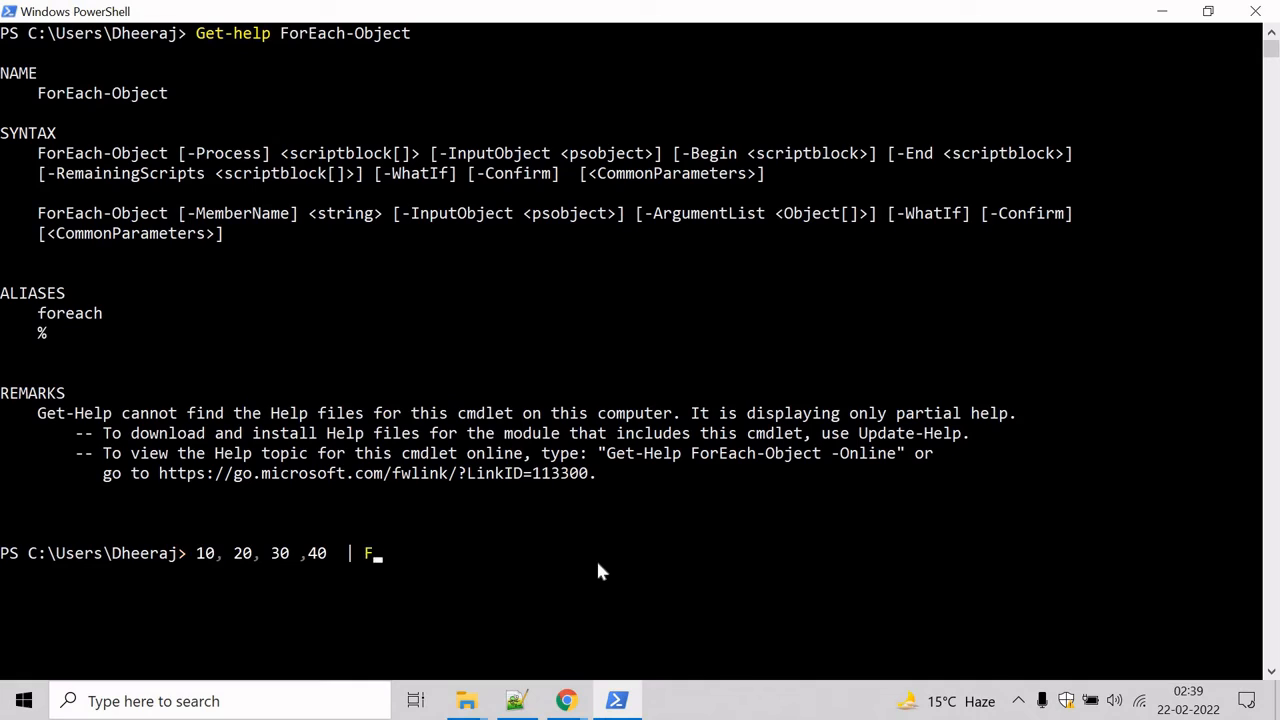
type("orEach")
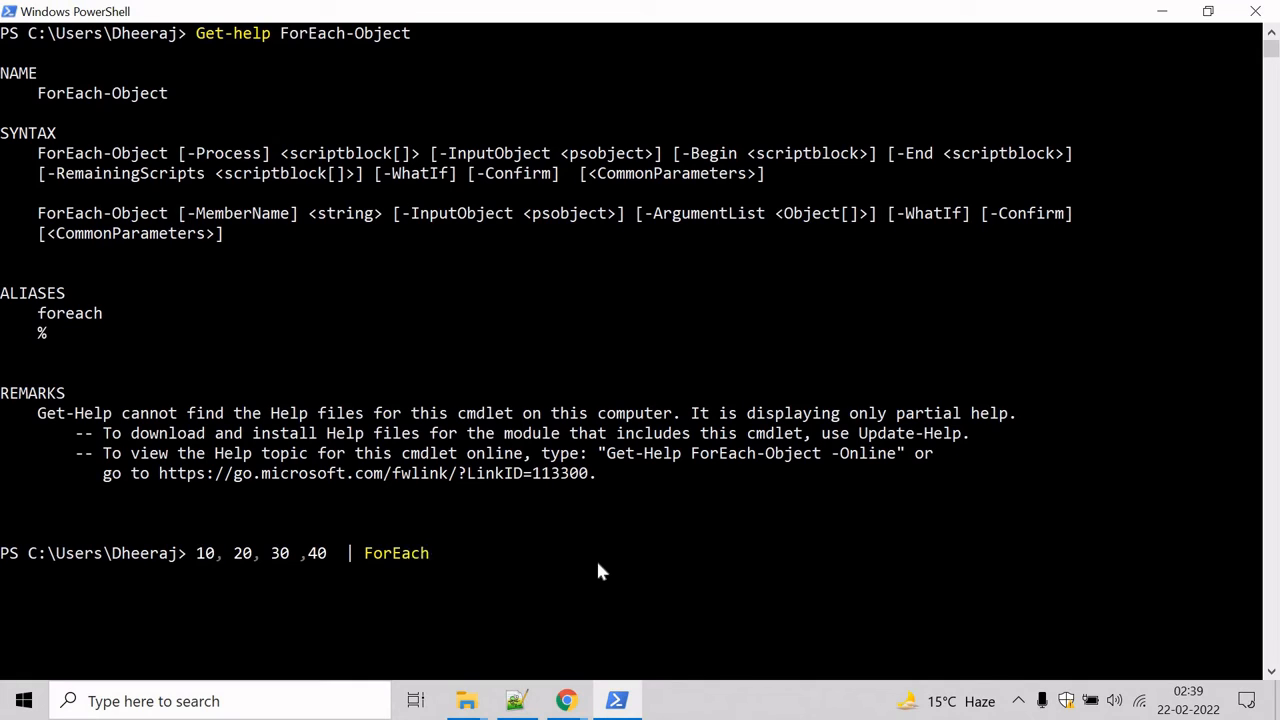
type("-Object")
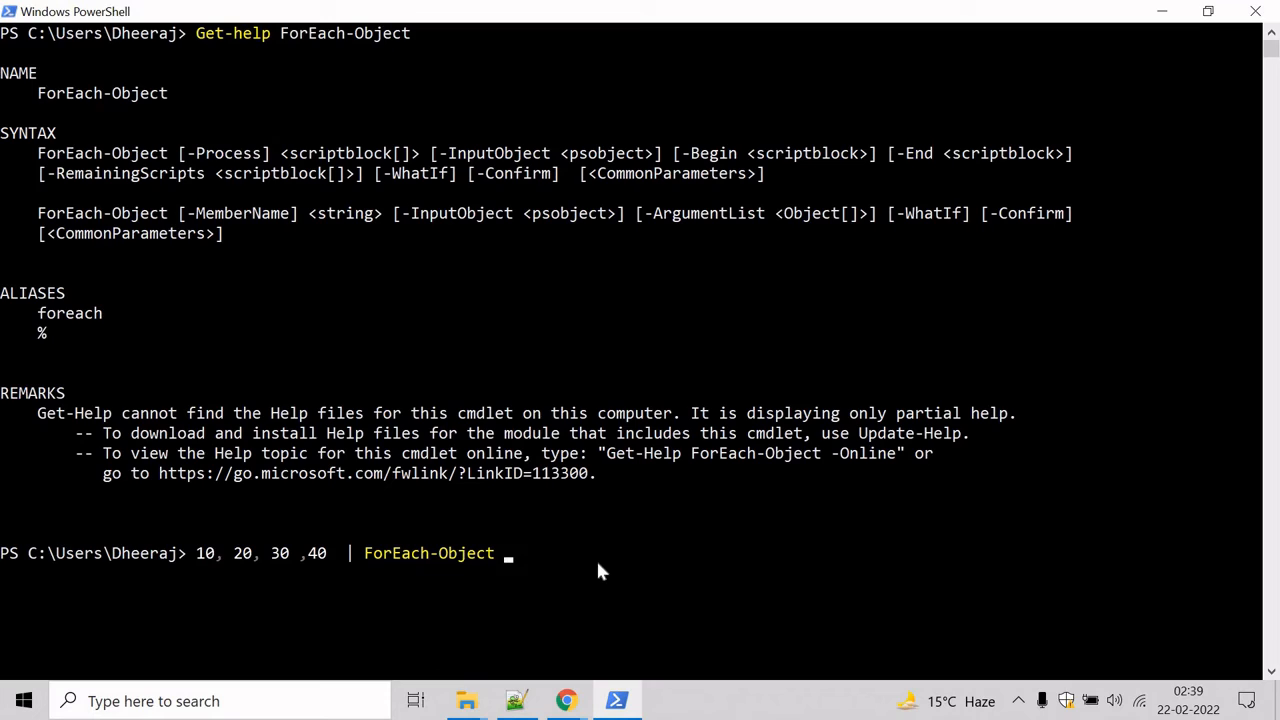
type("-Proce")
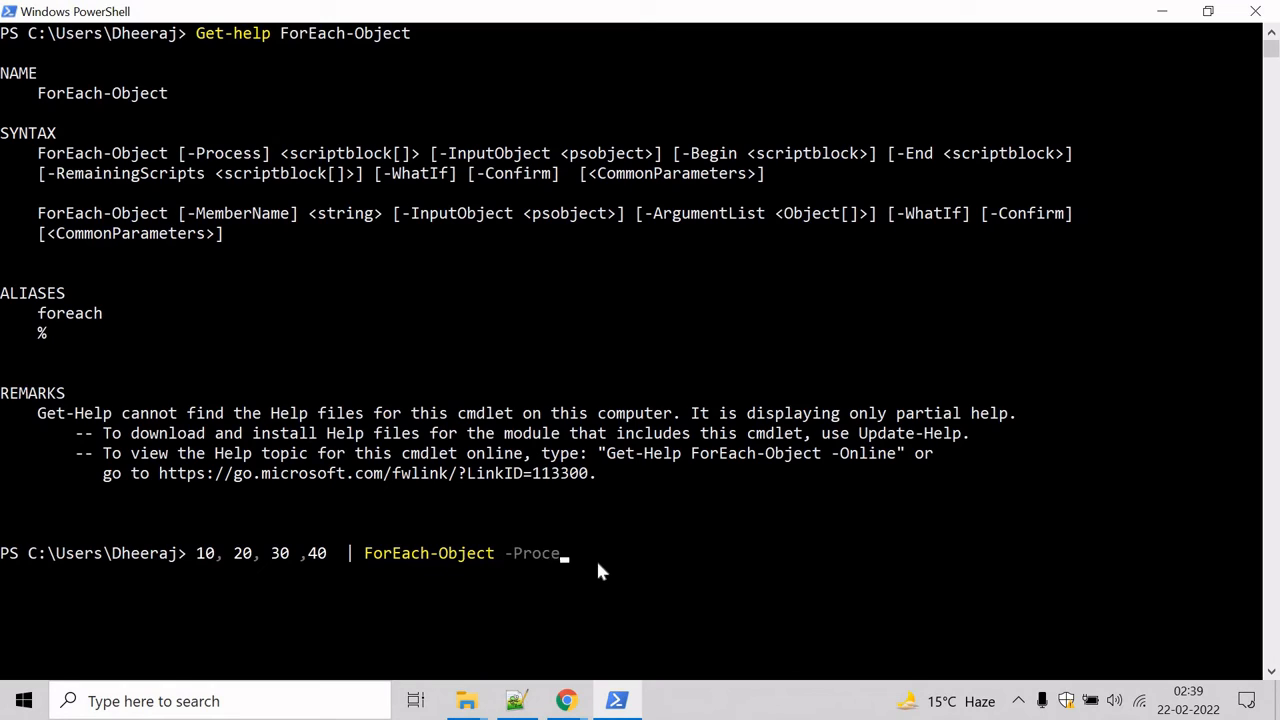
type("ss")
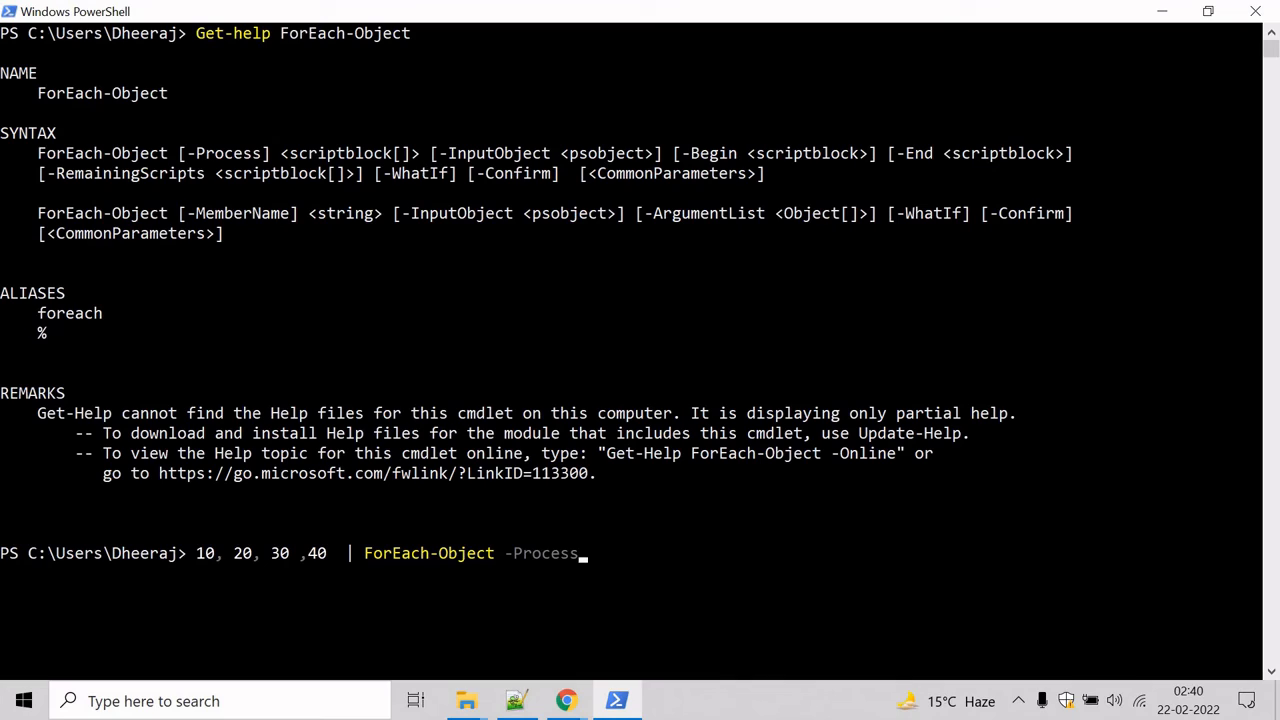
mouse_move(620, 573)
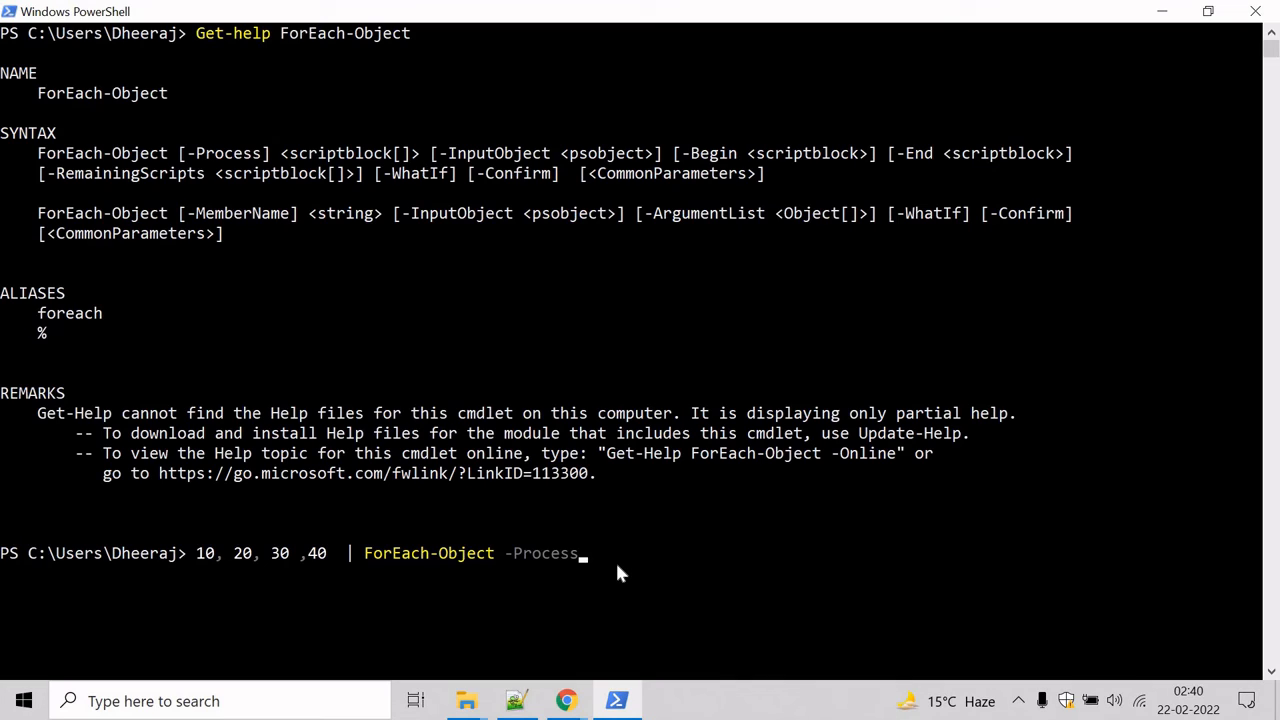
type("{$_")
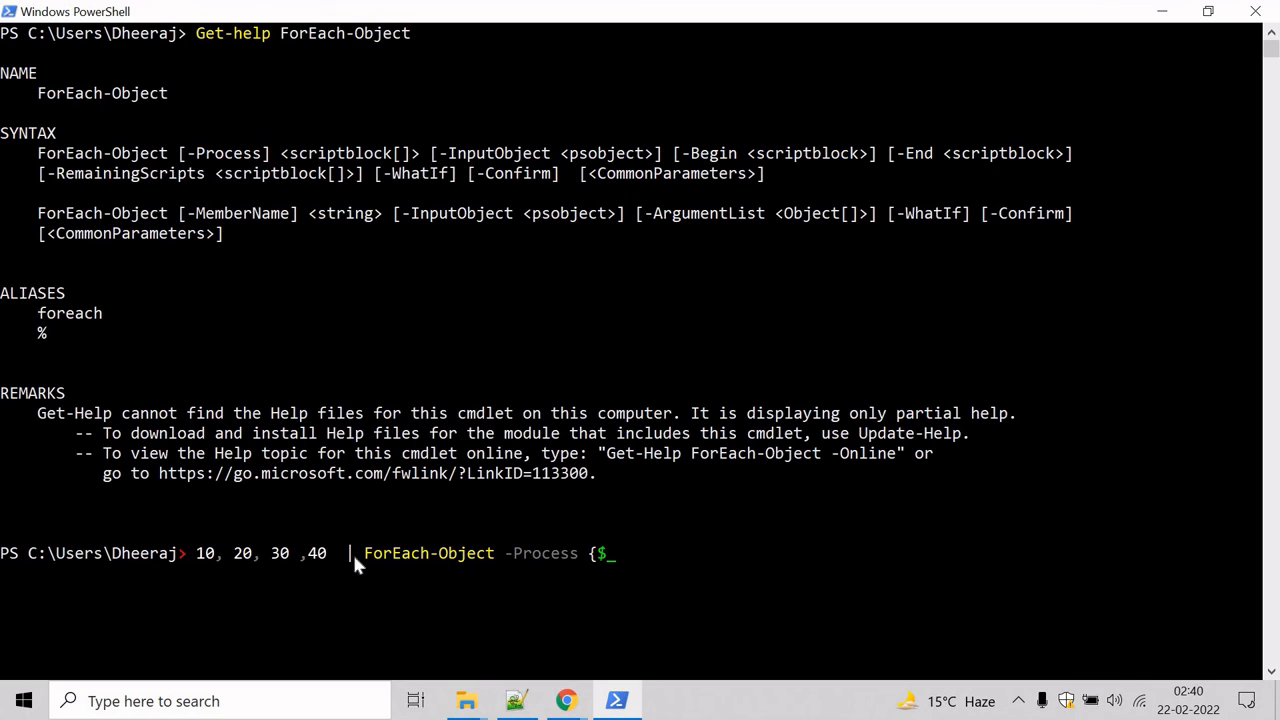
type("/")
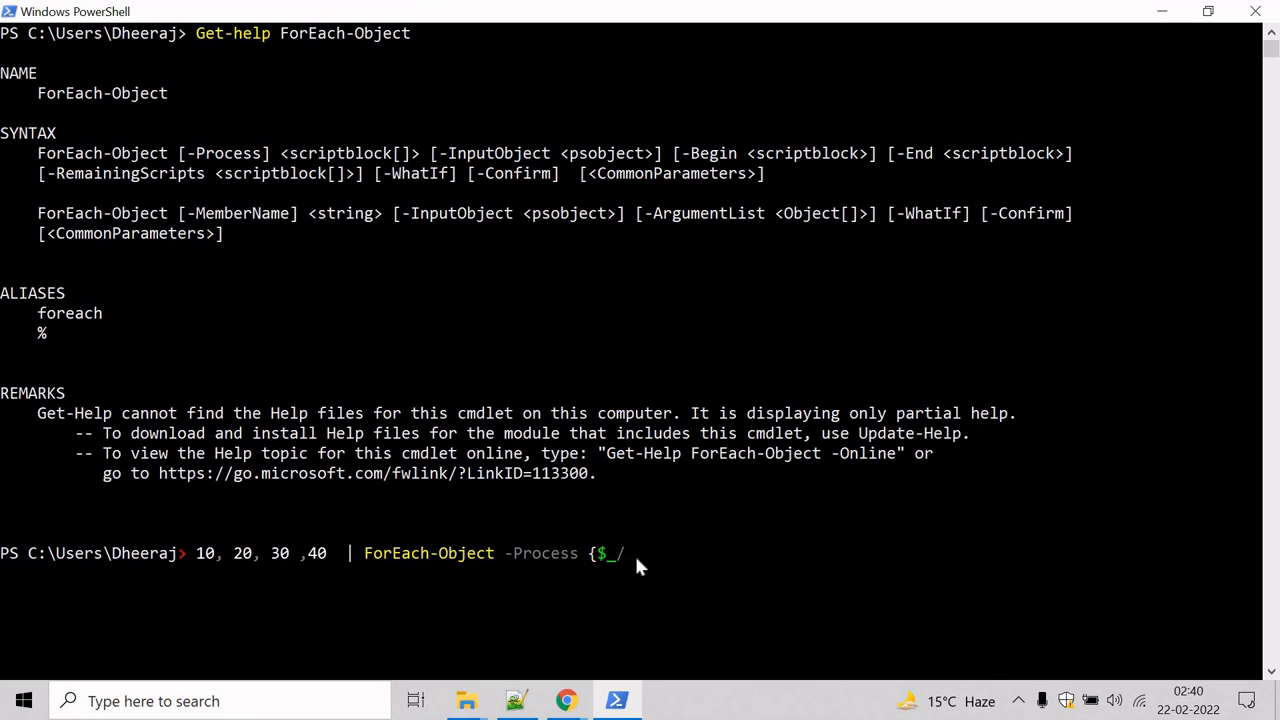
type("10}")
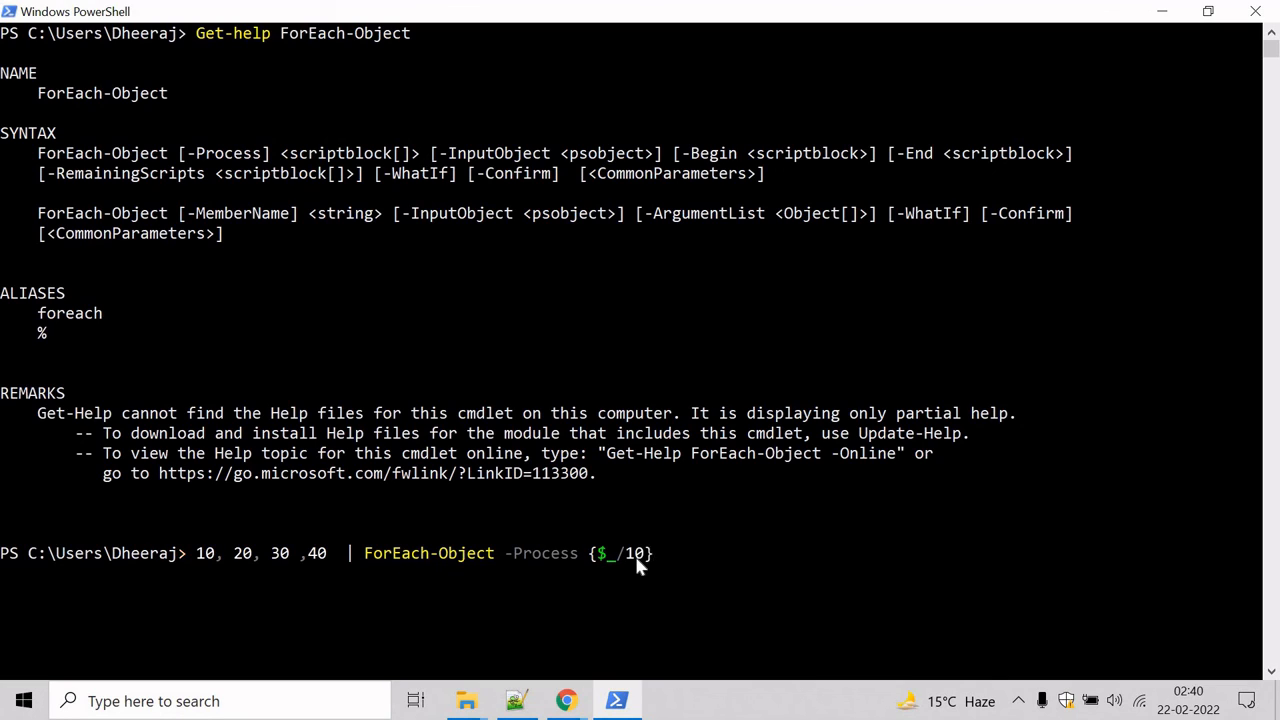
key("Return")
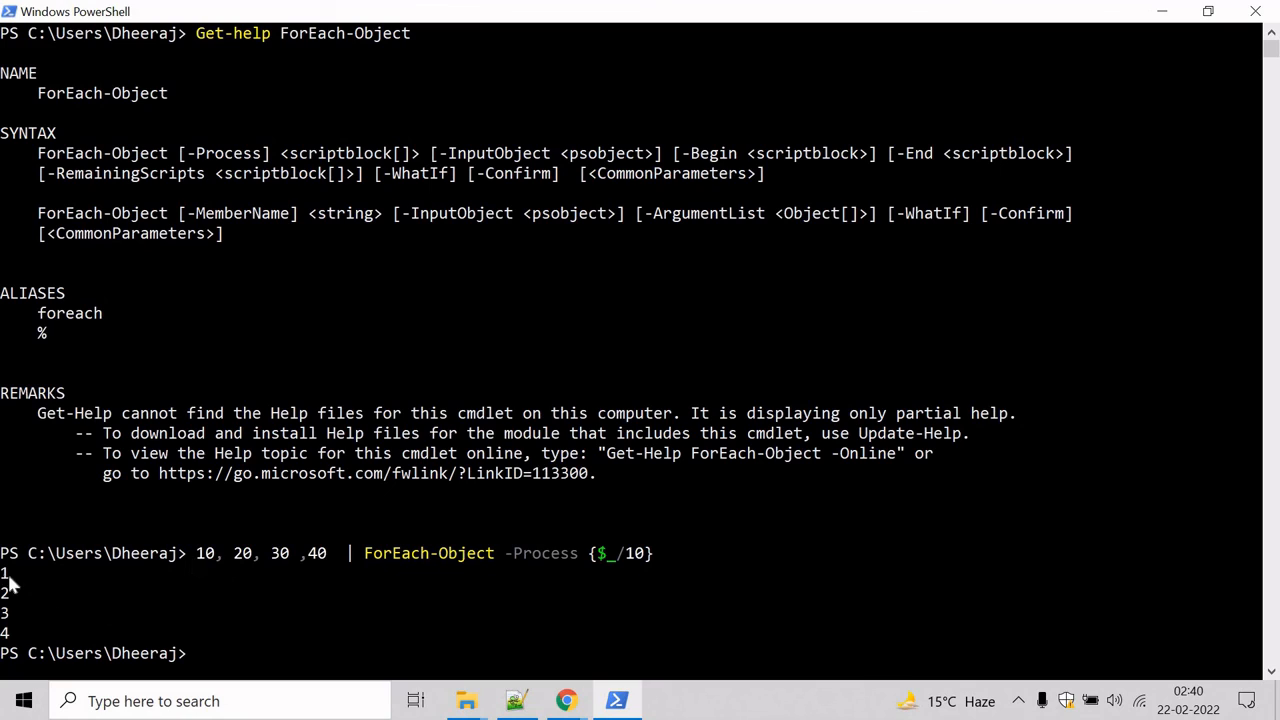
mouse_move(165, 617)
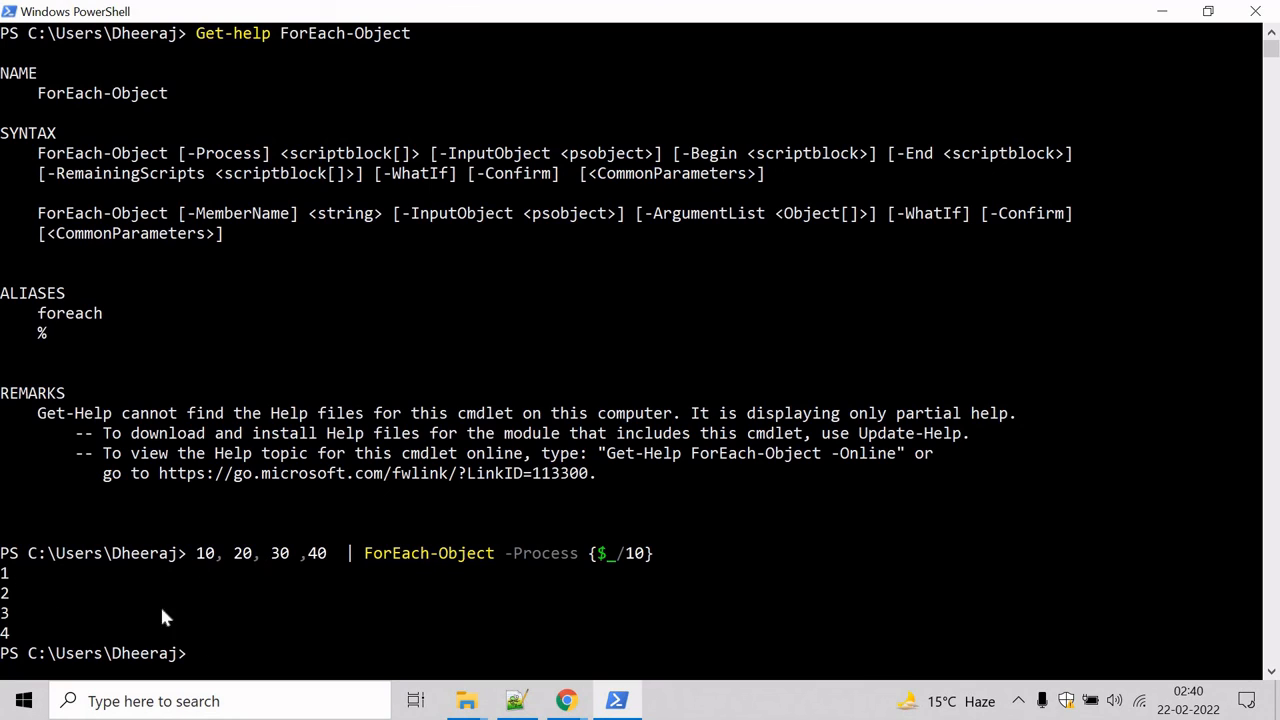